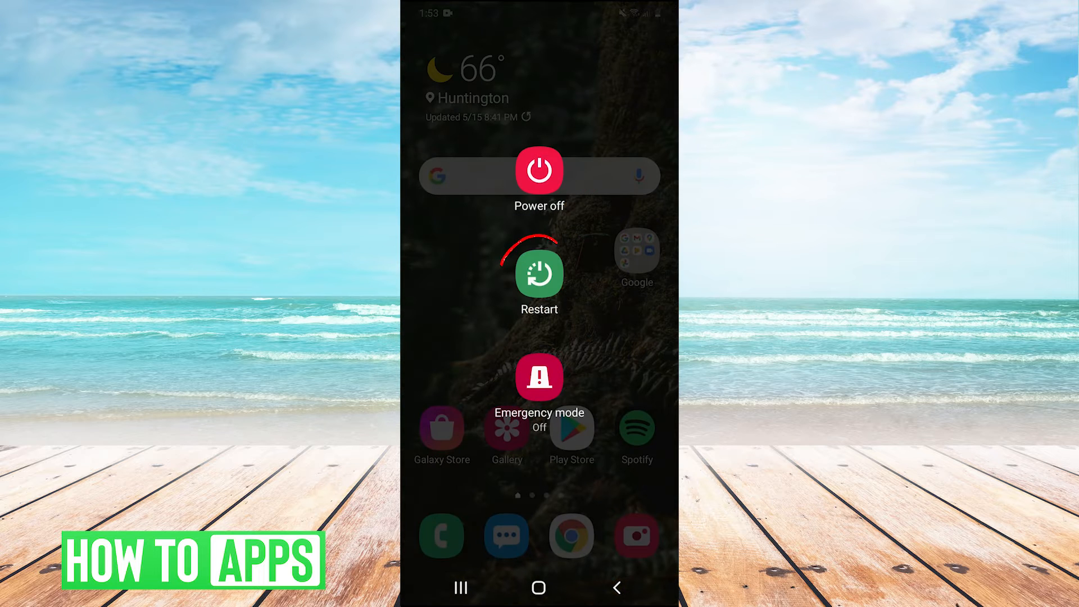
# - Restart the phone from the power menu
pyautogui.click(539, 273)
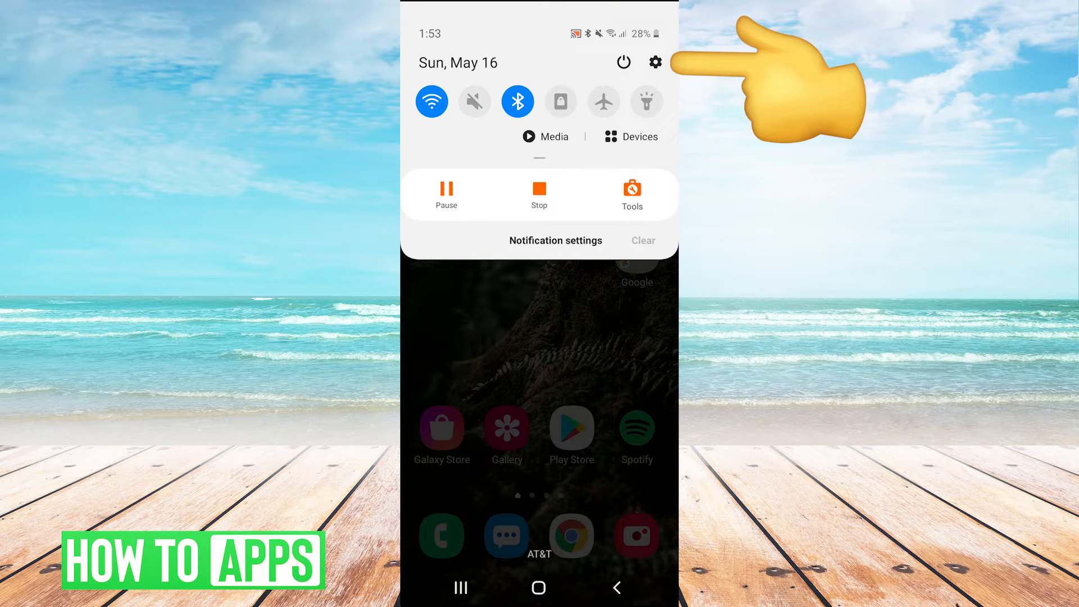
# - Open Settings and scroll through the Apps list down to TikTok
pyautogui.click(654, 61)
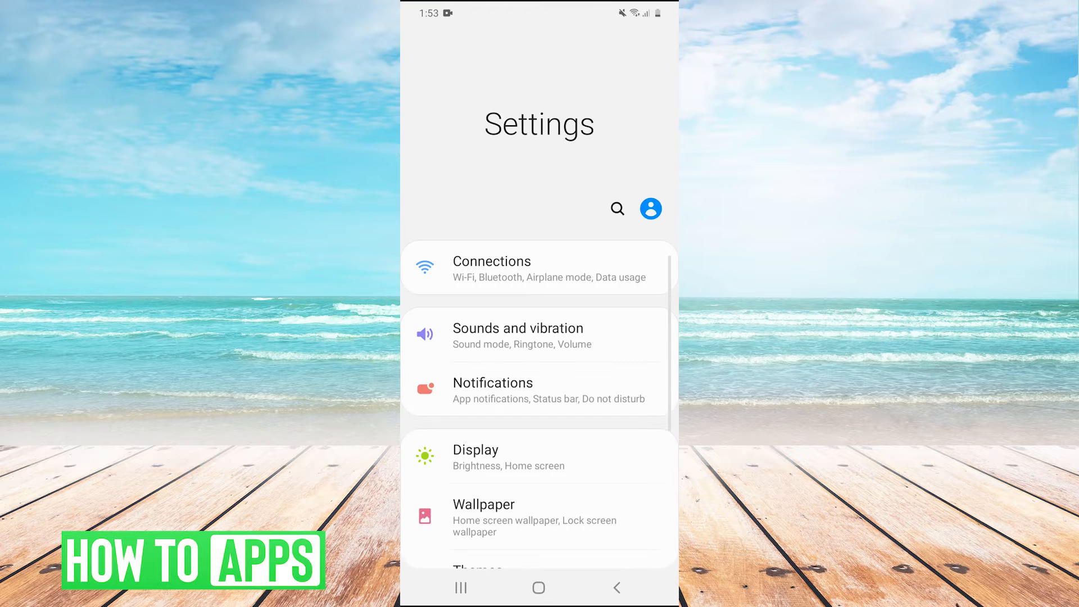
pyautogui.scroll(-3)
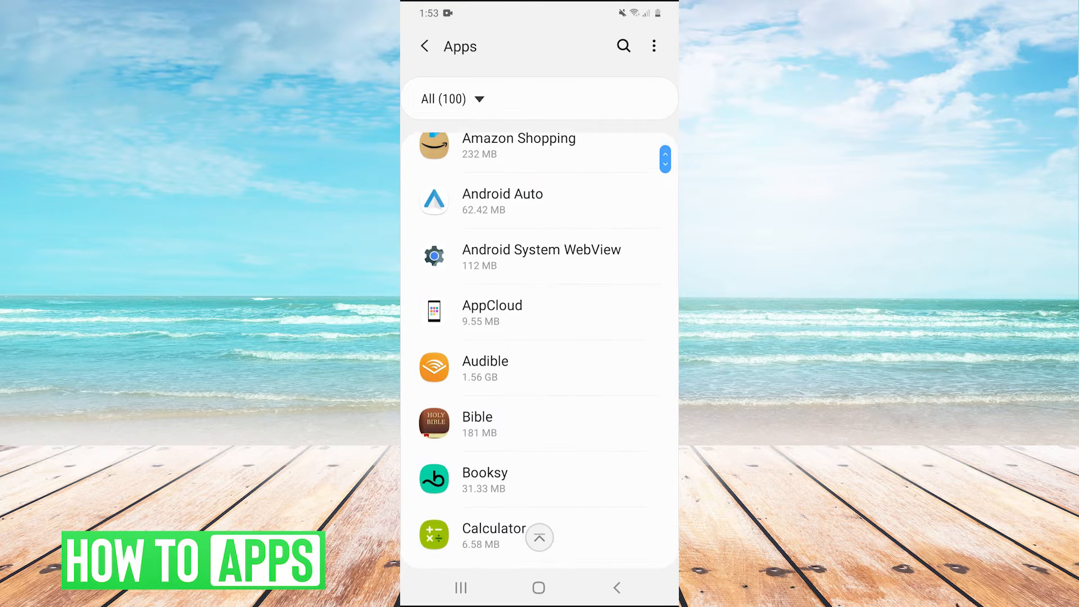
pyautogui.scroll(-3)
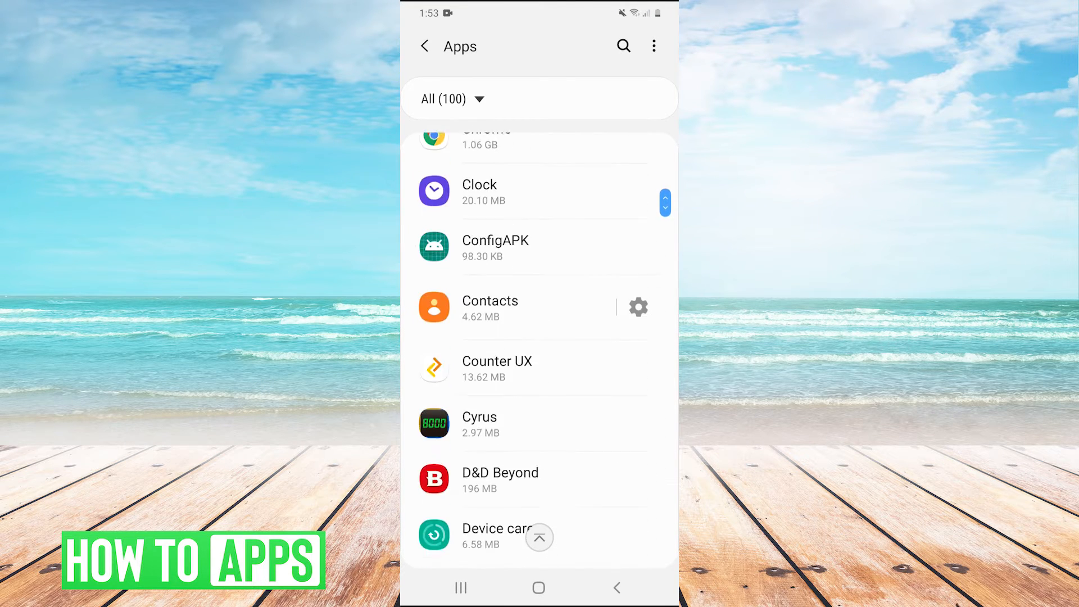
pyautogui.scroll(-3)
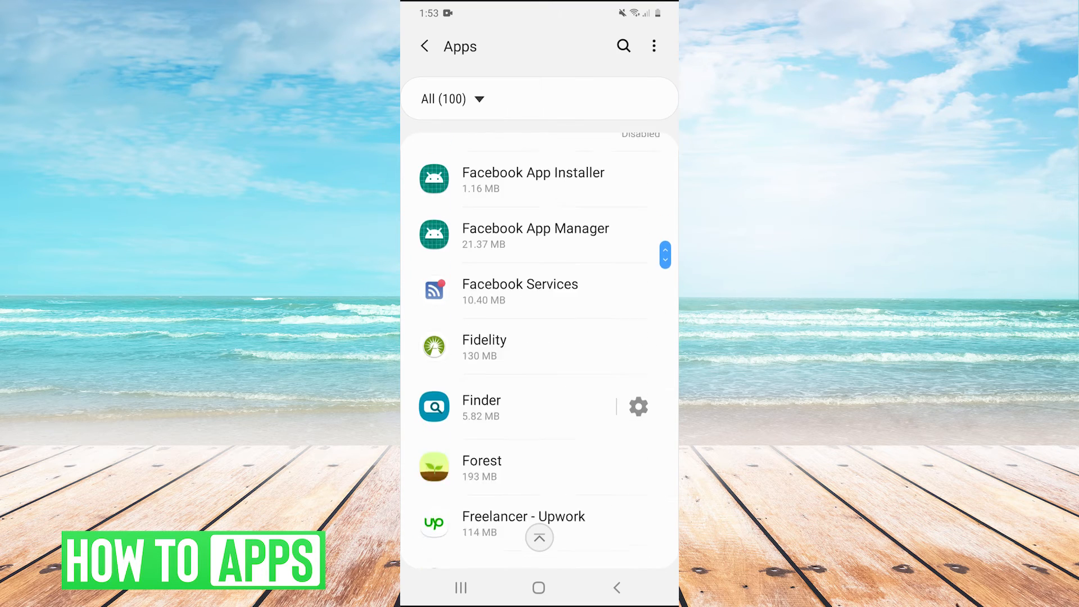
pyautogui.scroll(-3)
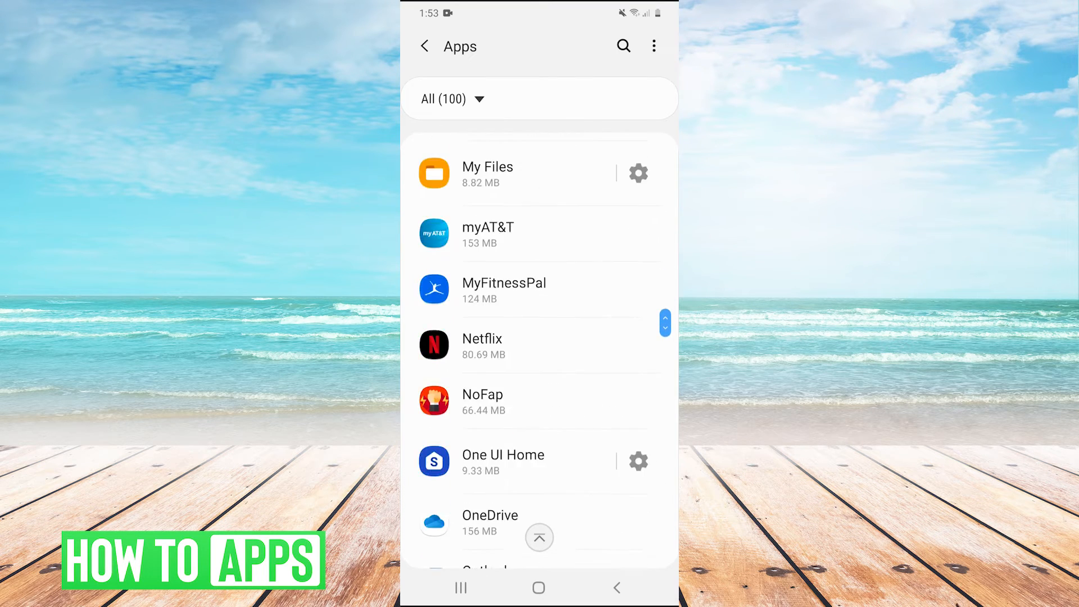
pyautogui.scroll(-3)
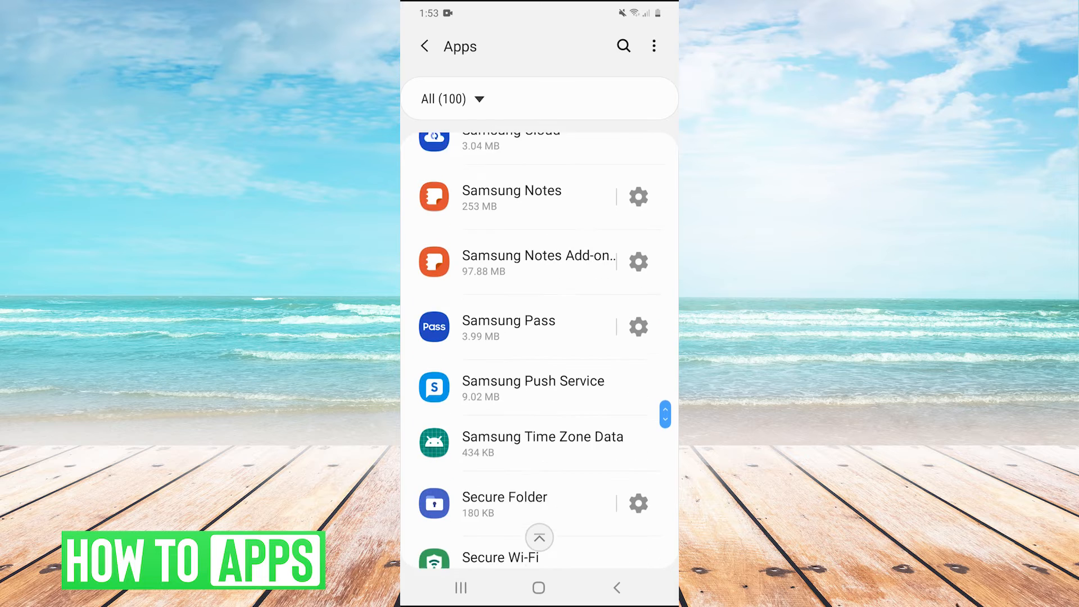
pyautogui.scroll(-3)
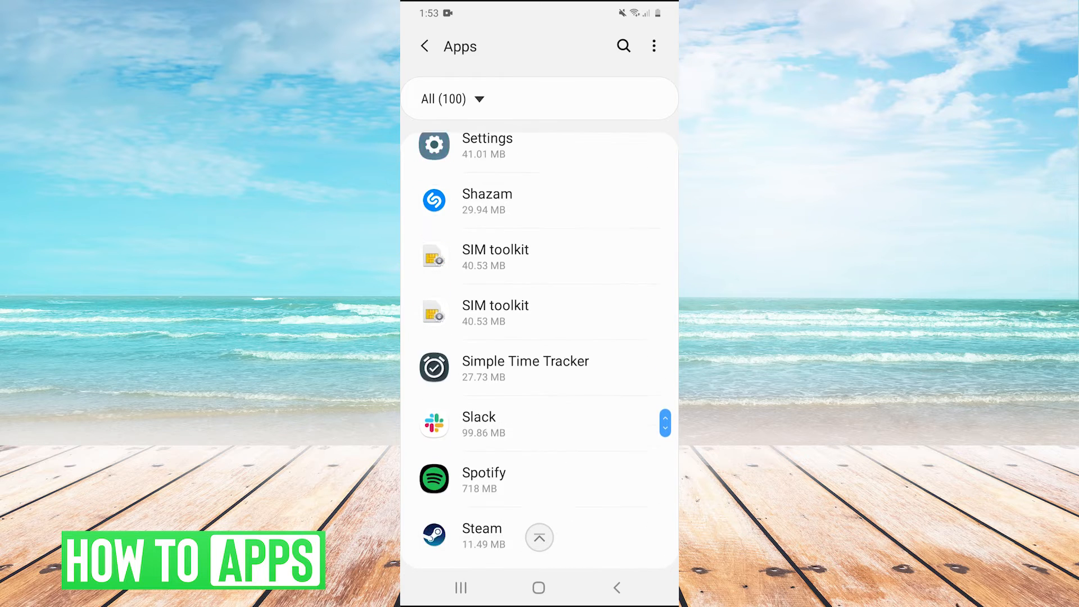
pyautogui.scroll(-3)
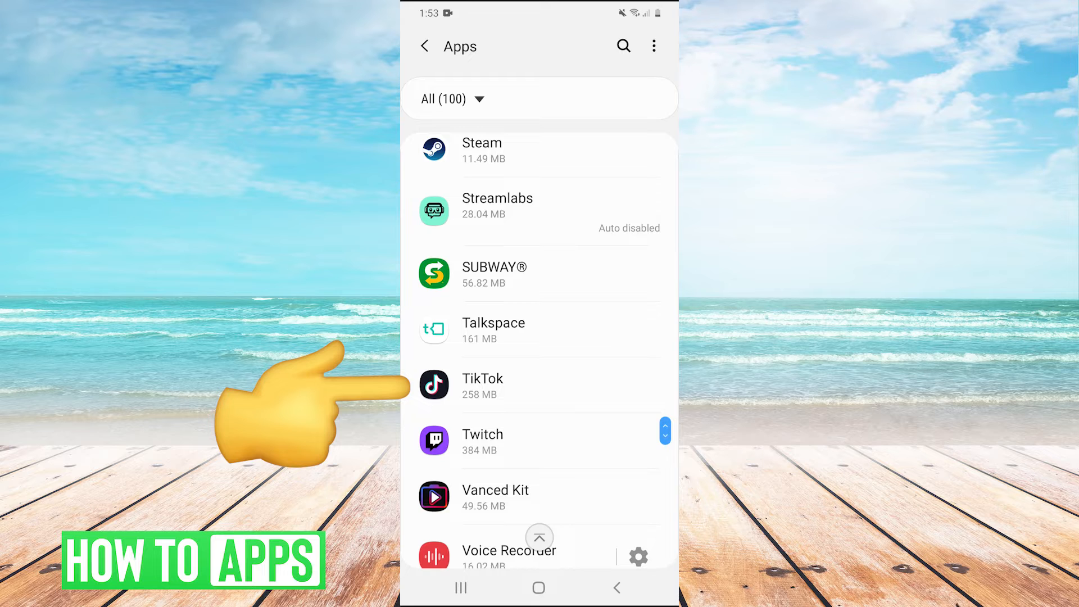
# - Force stop TikTok and view its storage (0 B cache, 11.96 MB data)
pyautogui.click(482, 382)
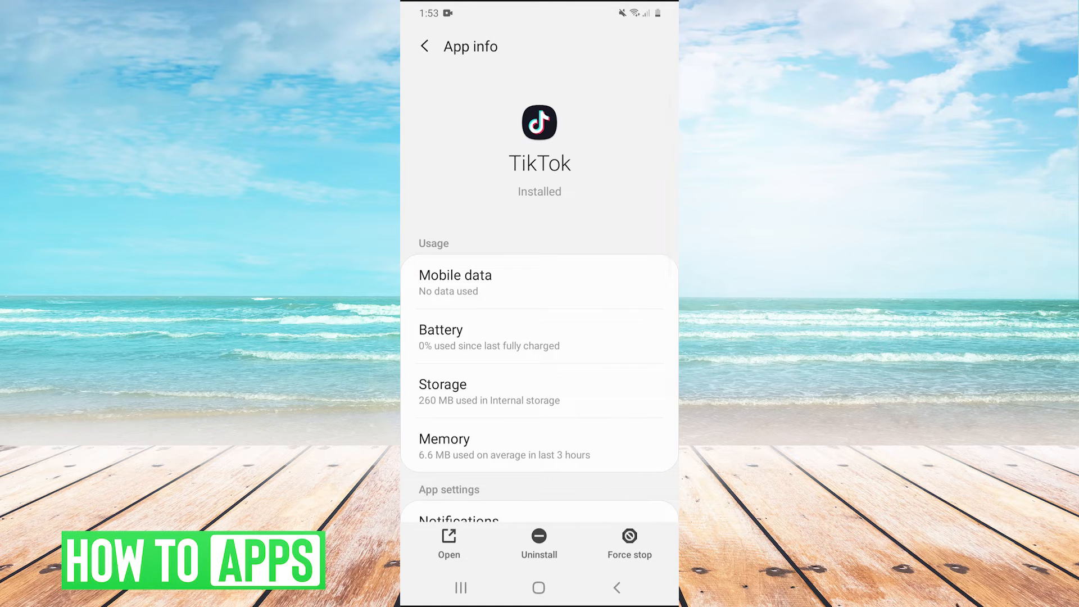
pyautogui.click(628, 543)
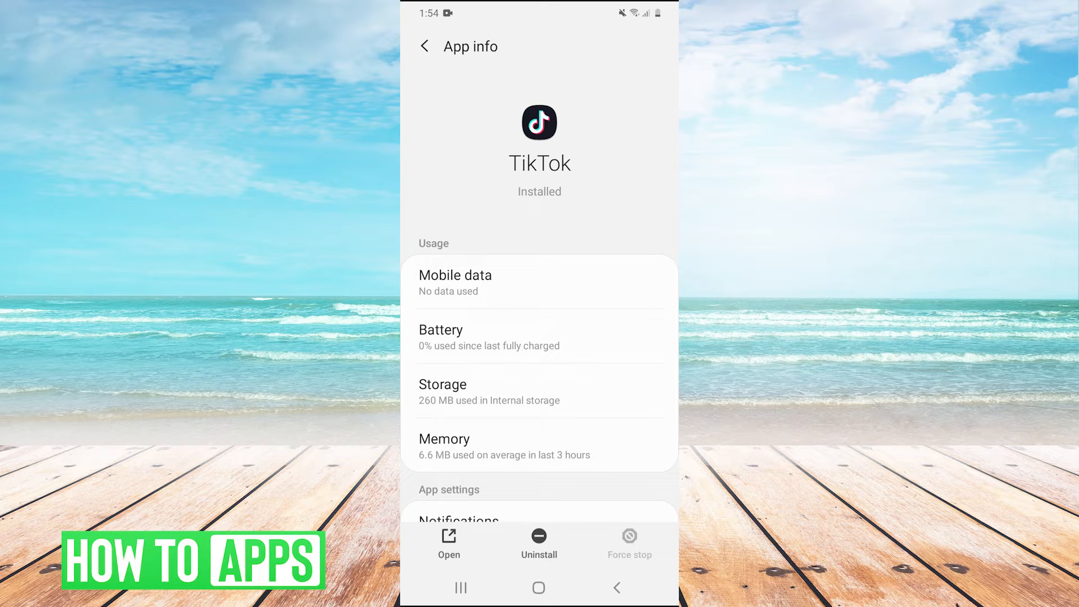
pyautogui.click(443, 391)
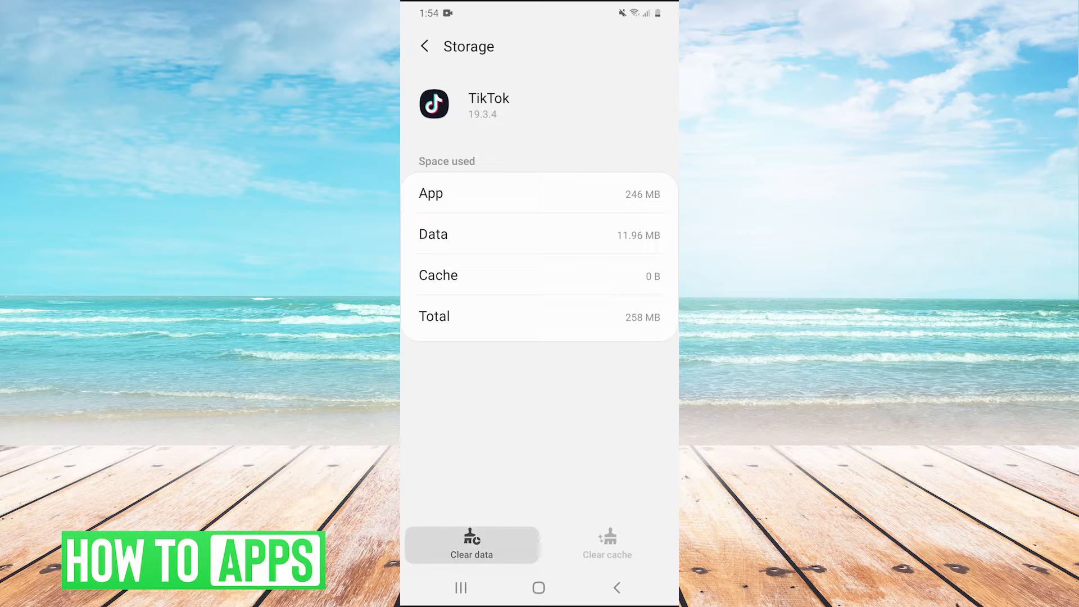
# - Clear TikTok's data and confirm the permanent deletion
pyautogui.click(471, 543)
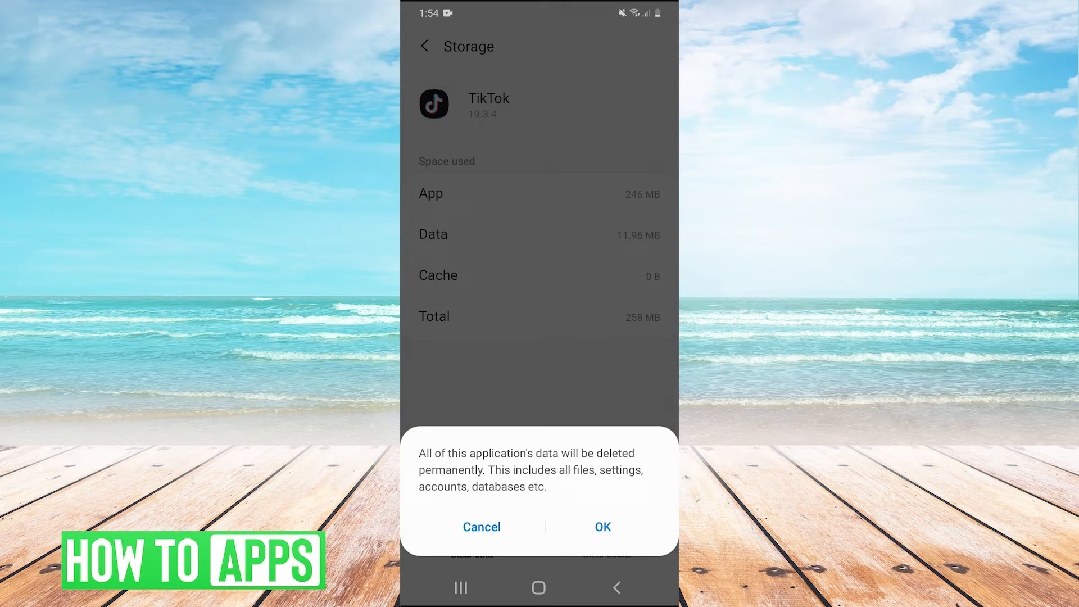
pyautogui.click(602, 527)
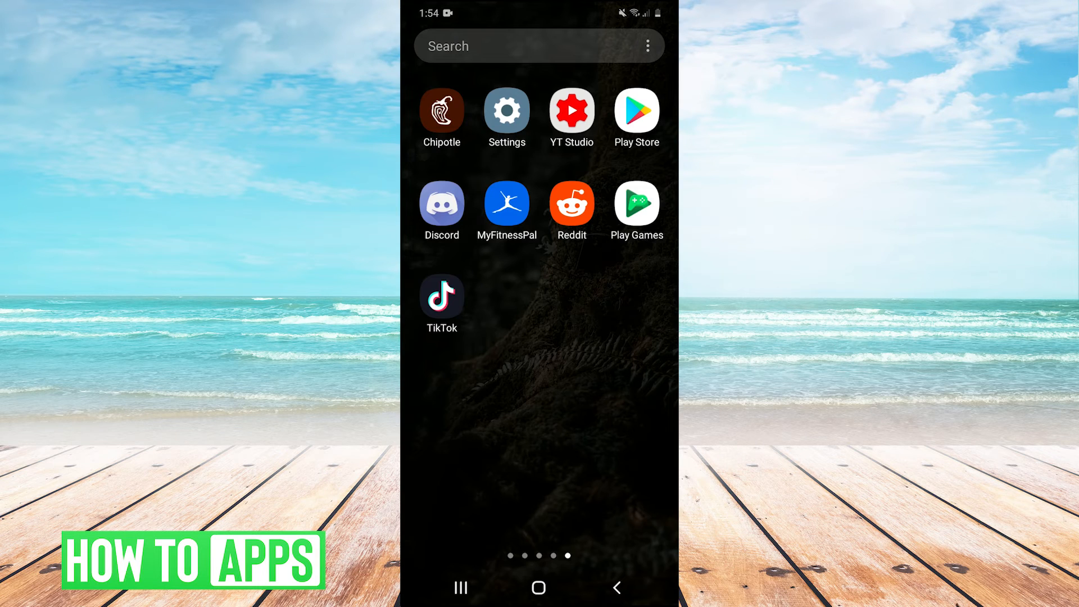
# - Go to Settings, Apps, scroll down and open Discord's app info
pyautogui.click(441, 298)
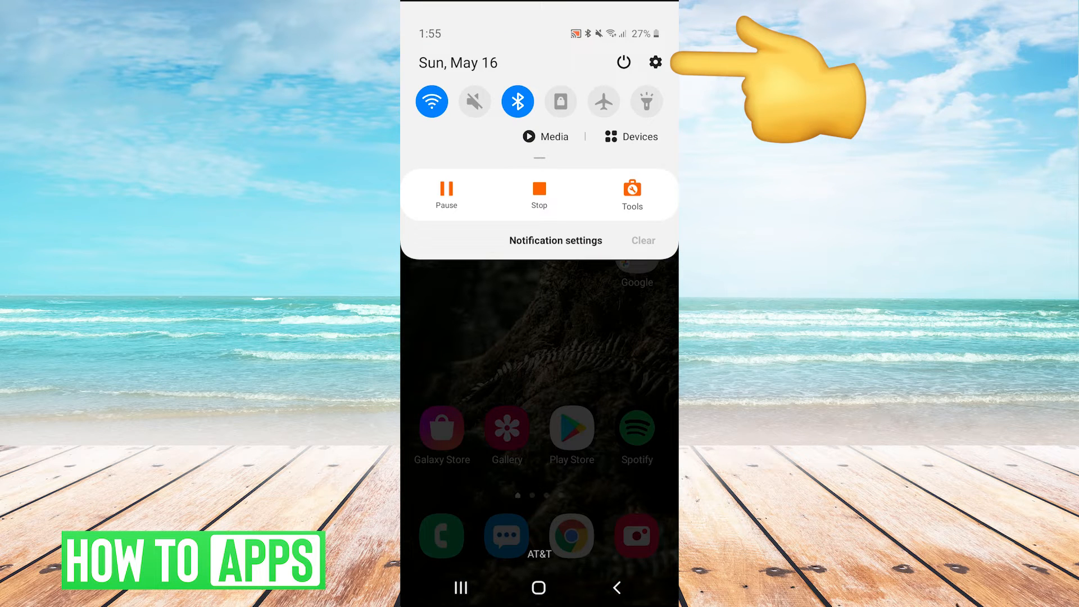
pyautogui.click(654, 61)
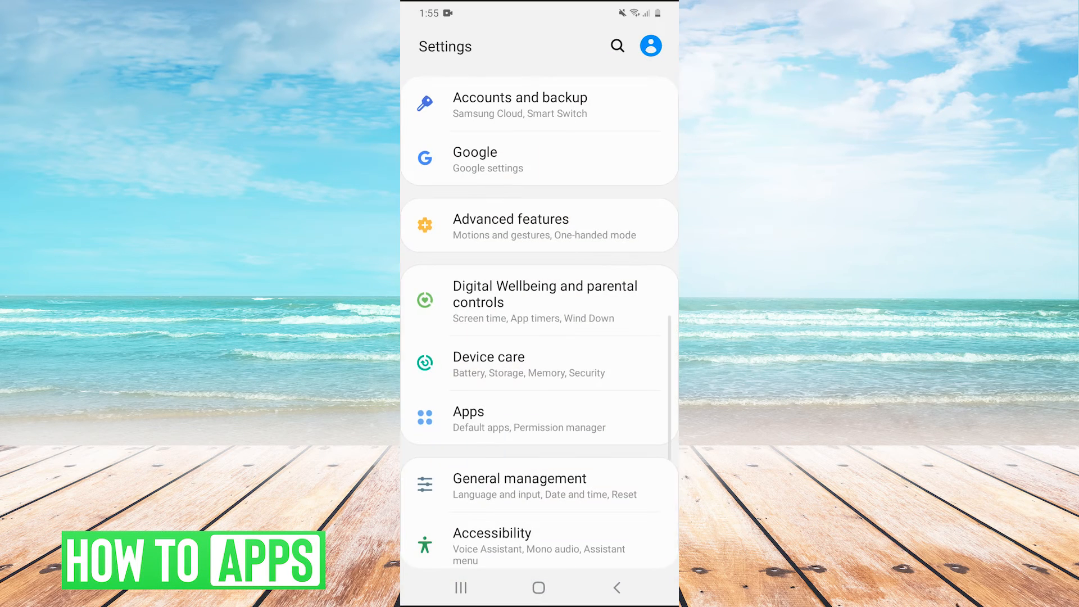
pyautogui.click(468, 410)
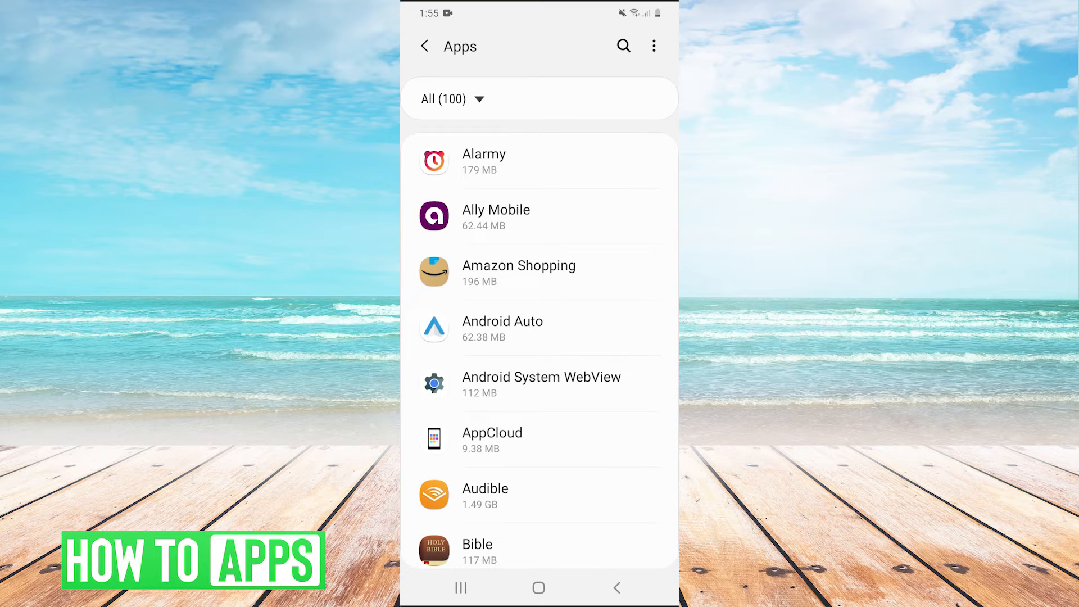
pyautogui.scroll(-3)
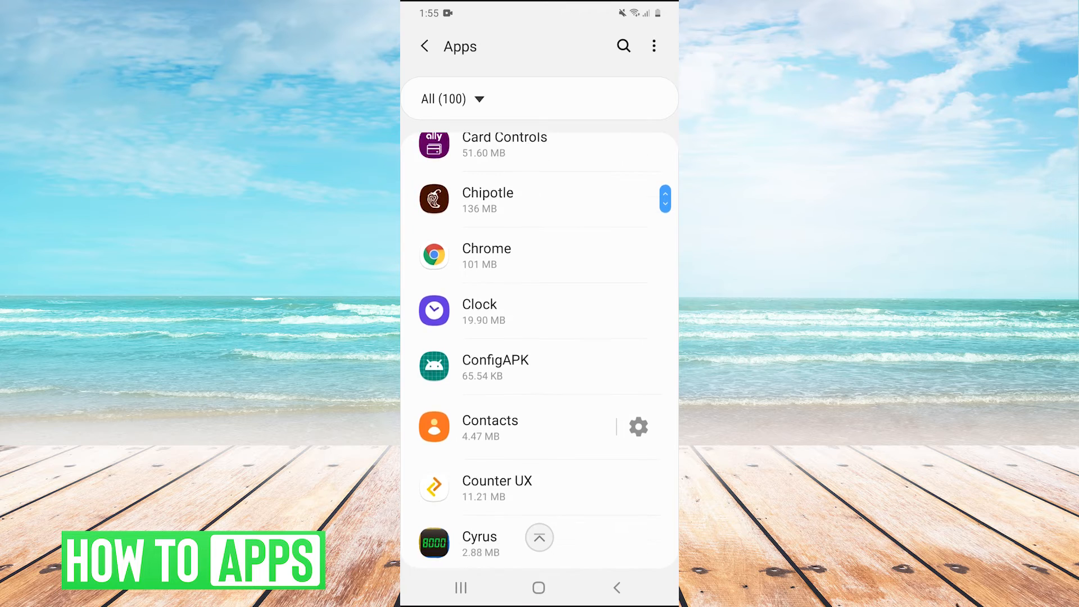
pyautogui.scroll(-3)
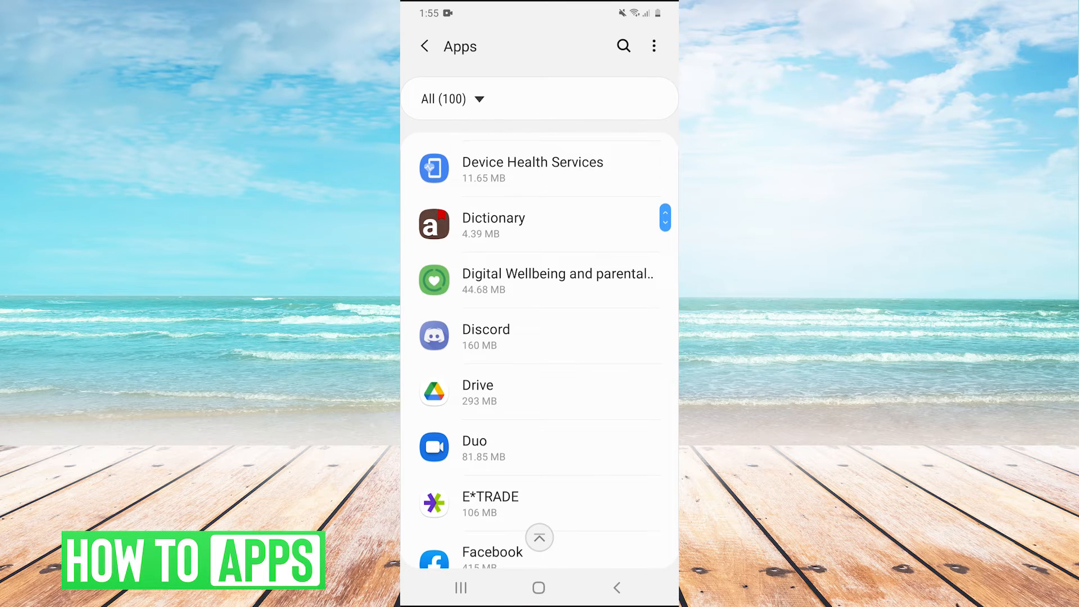
pyautogui.click(485, 337)
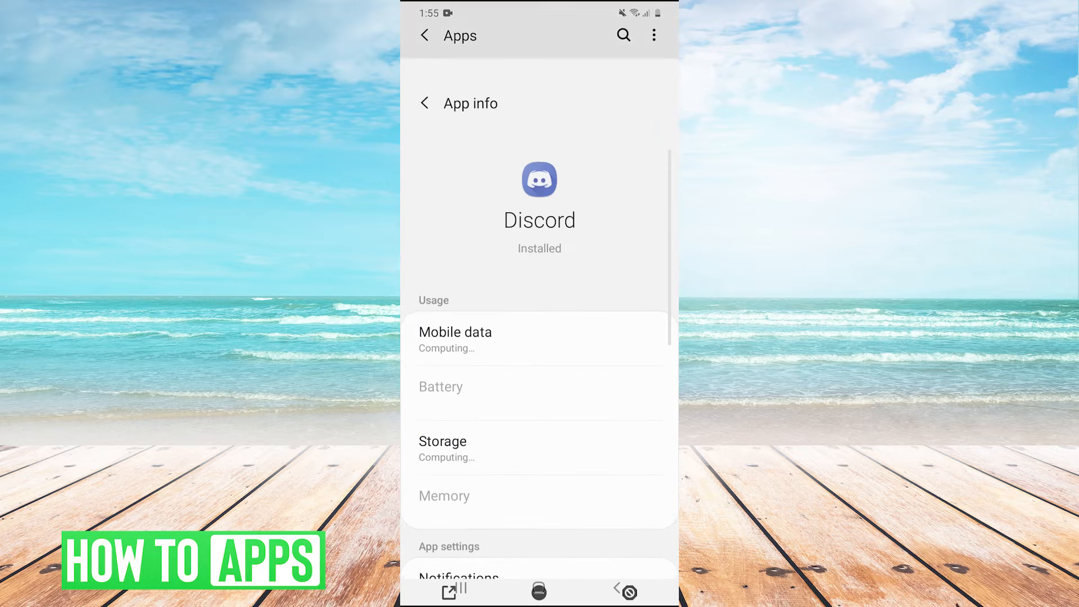
# - Uninstall Discord from its Play Store page, confirm, then tap Install again
pyautogui.scroll(-3)
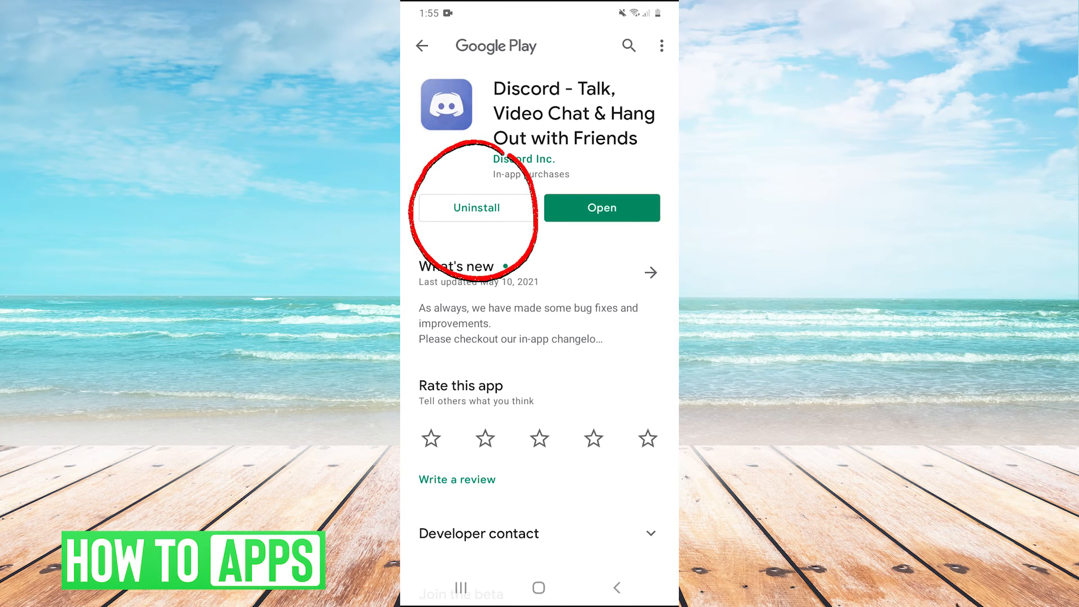
pyautogui.click(476, 208)
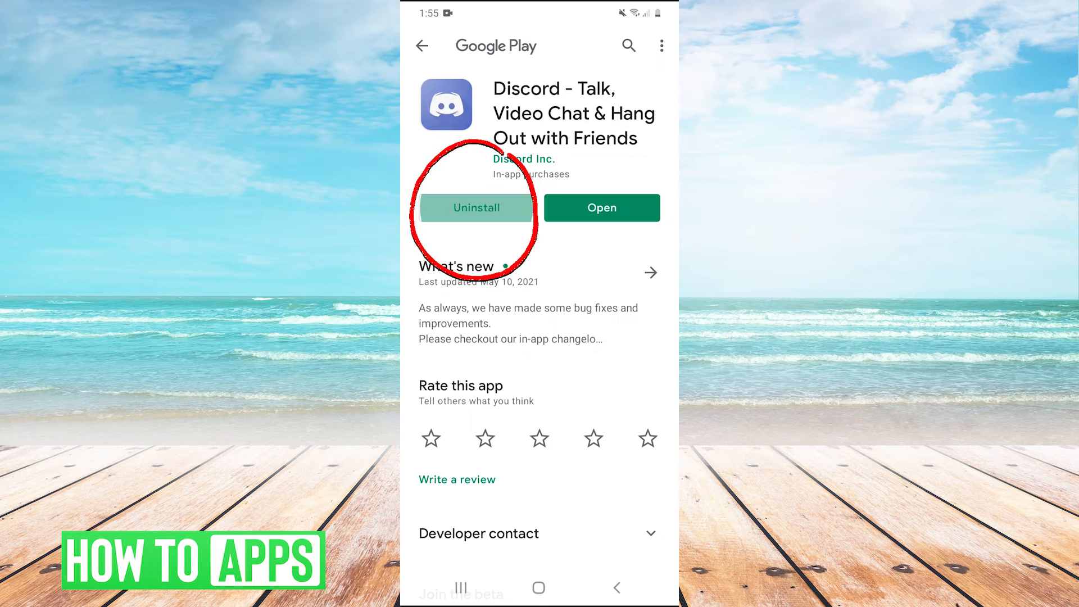
pyautogui.click(475, 207)
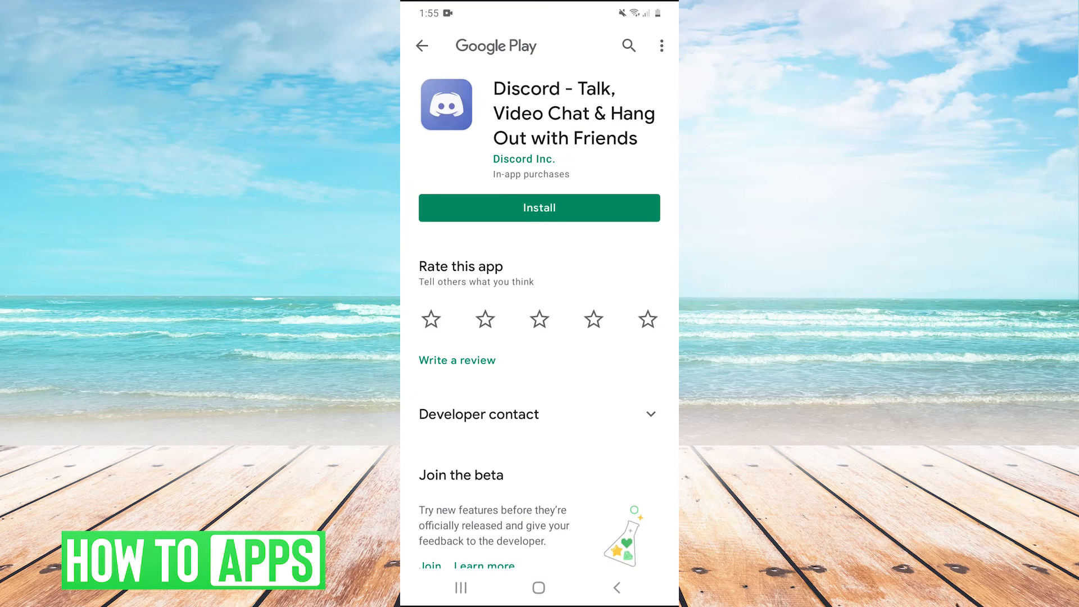
pyautogui.click(539, 208)
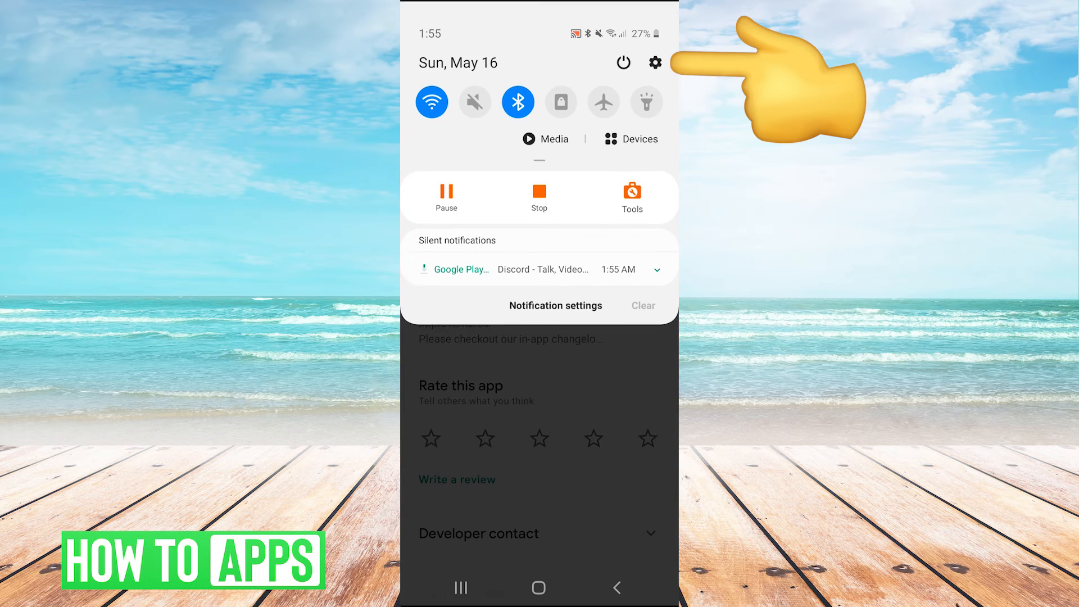
# - Open Settings and go to Software update, last checked May 9, 2021
pyautogui.click(655, 62)
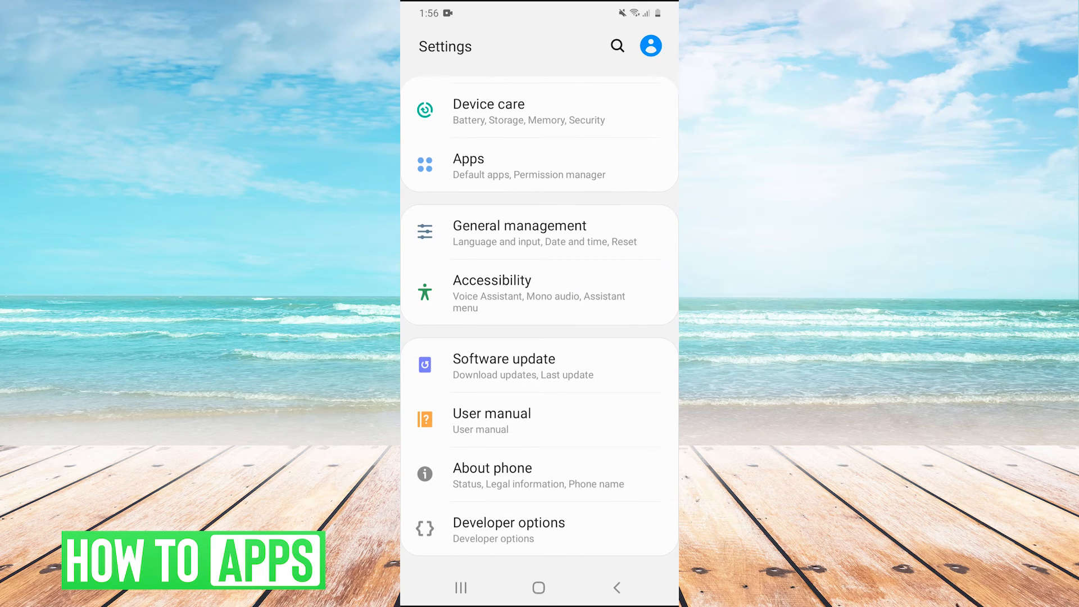
pyautogui.click(504, 365)
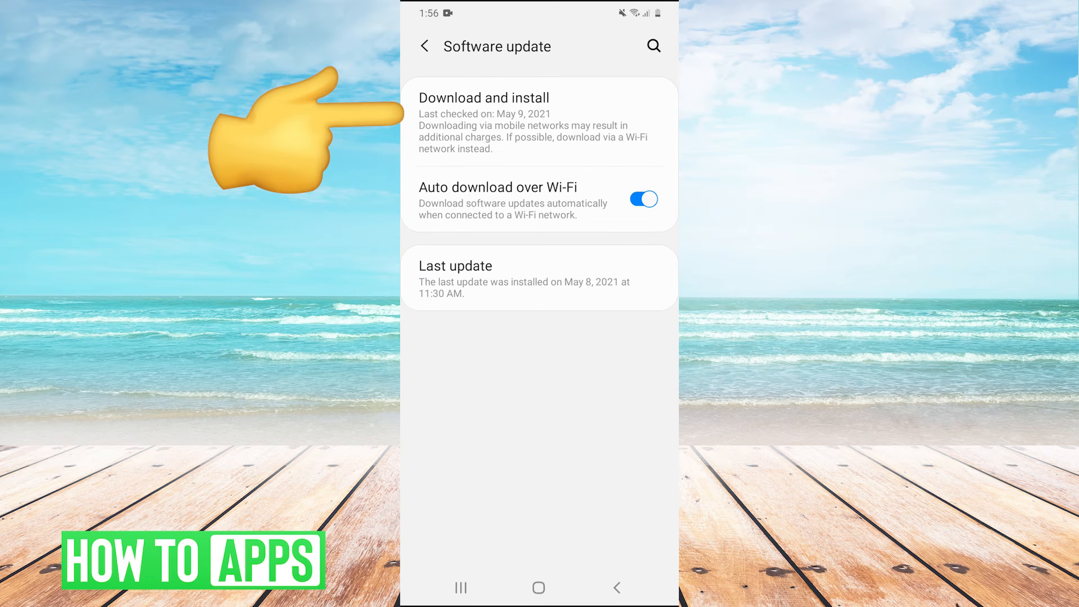